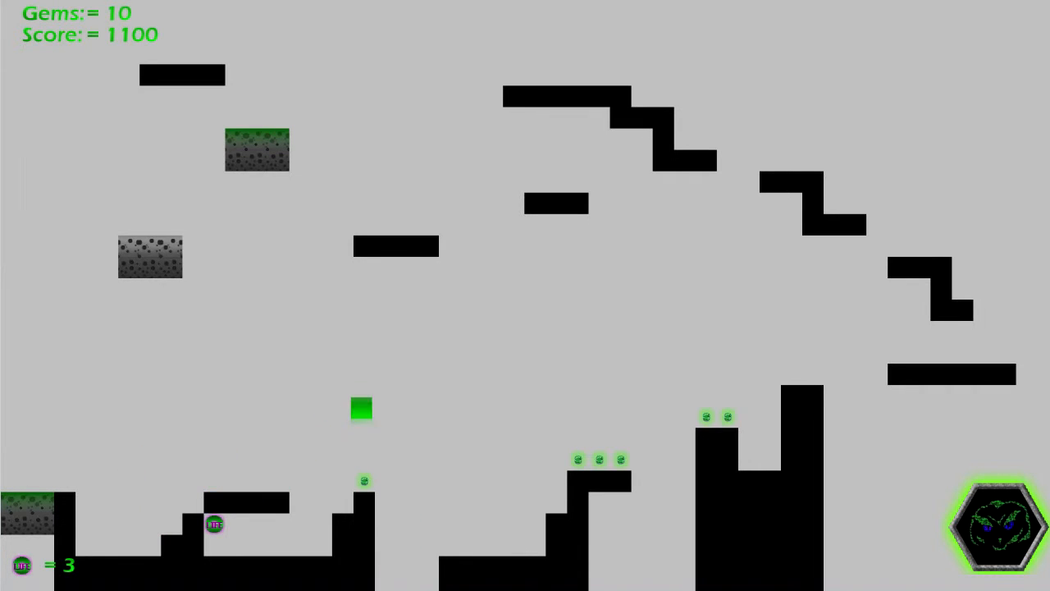
Step: Run right through the level collecting gems until the counter reads 16 and score 2160
{"action": "key", "text": "Right"}
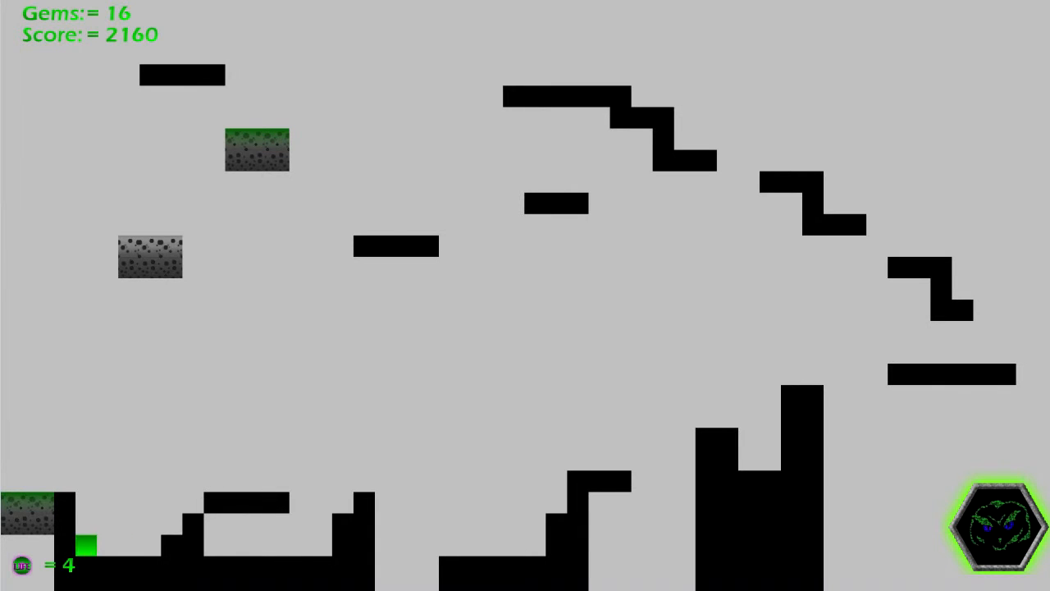
Step: Jump across the level to collect two more gems, reaching 18 gems and score 3180
{"action": "key", "text": "space"}
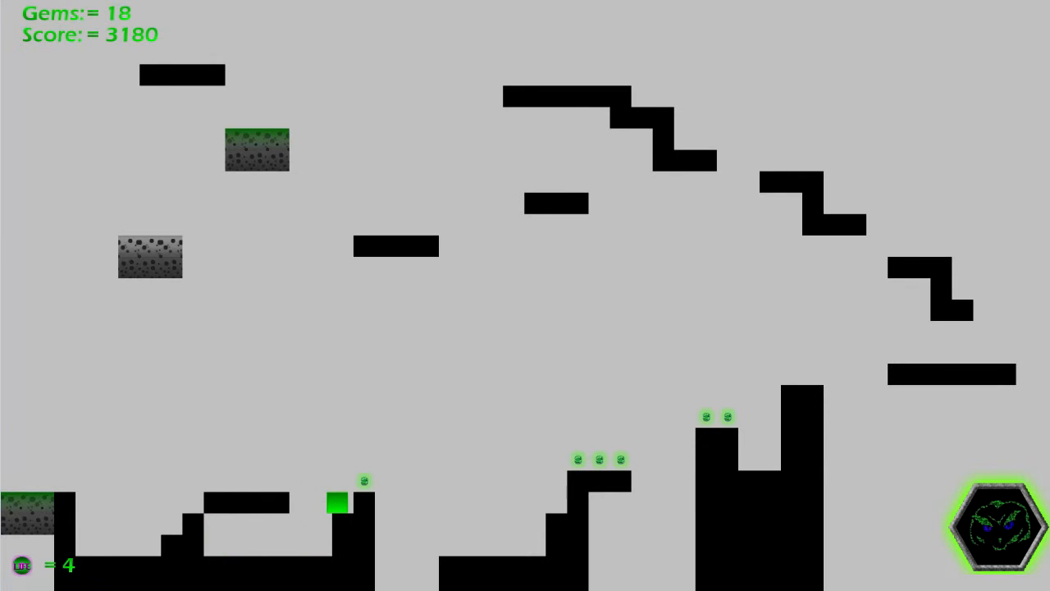
{"action": "key", "text": "Left"}
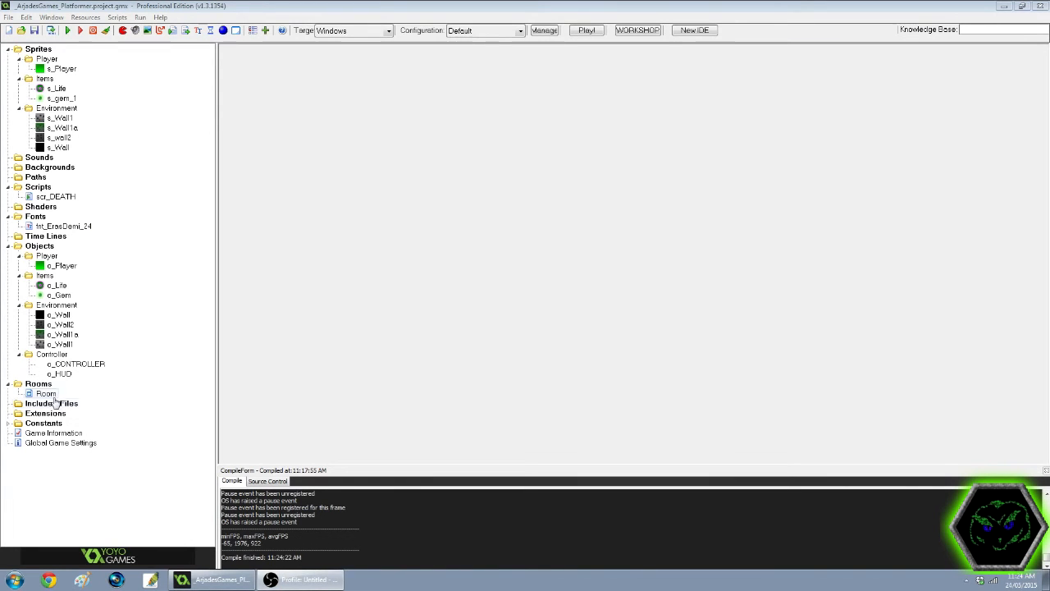
{"action": "double_click", "coordinate": [46, 394]}
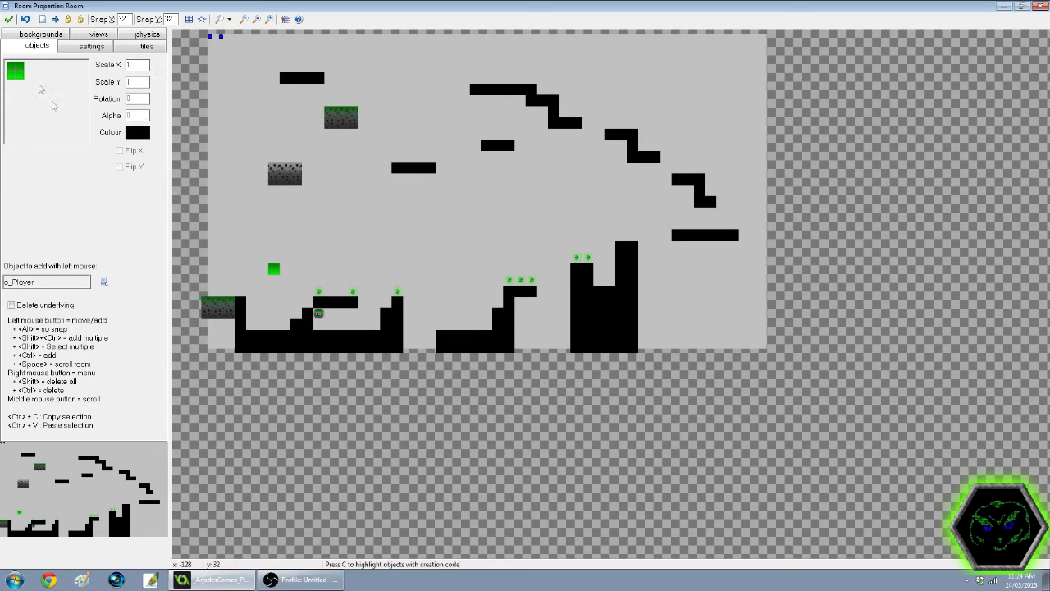
{"action": "left_click", "coordinate": [15, 71]}
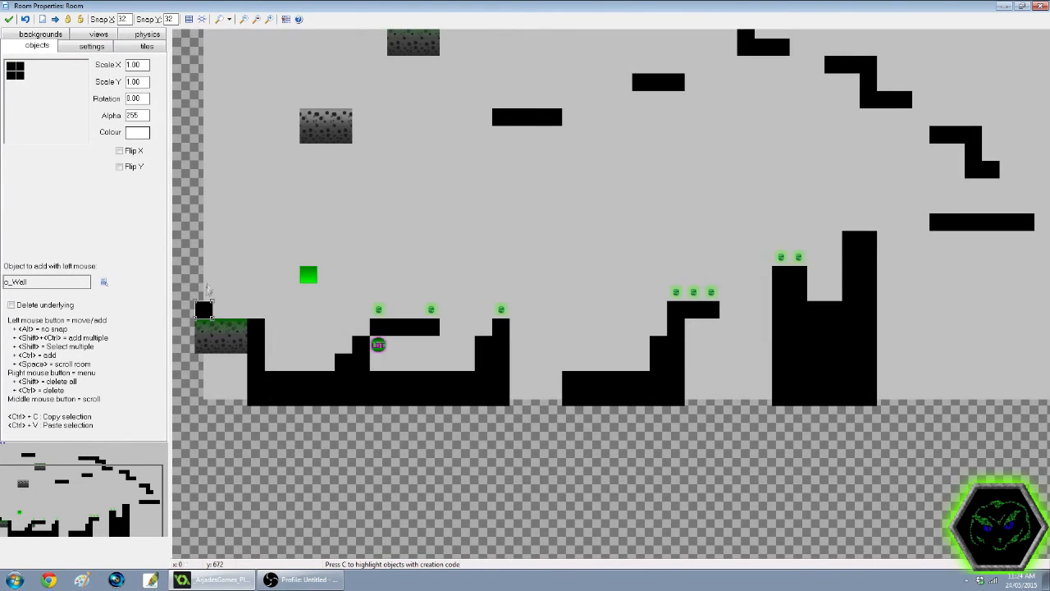
{"action": "left_click_drag", "start_coordinate": [204, 309], "coordinate": [204, 239]}
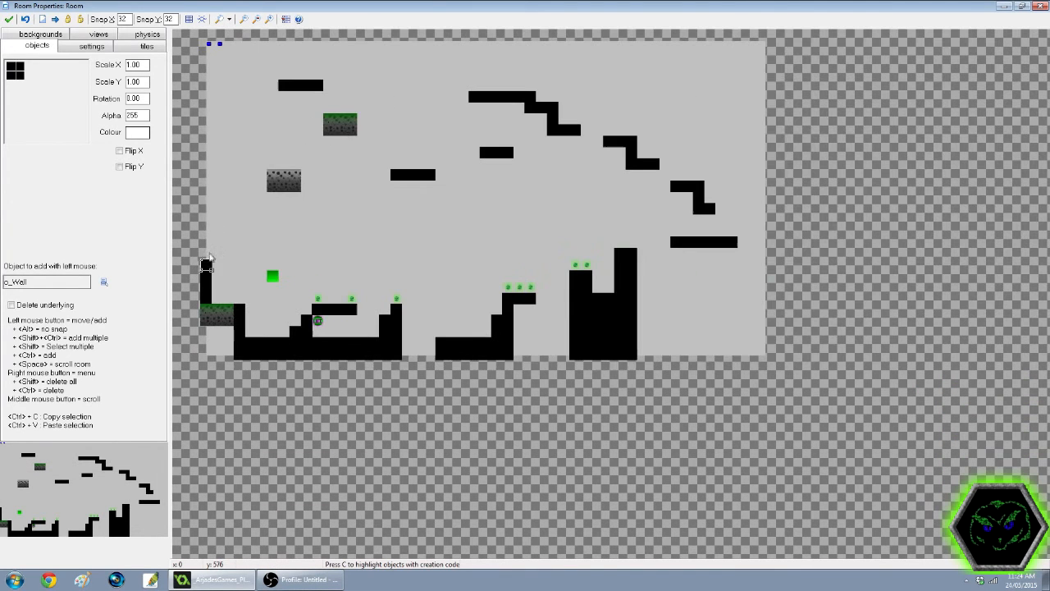
{"action": "mouse_move", "coordinate": [206, 256]}
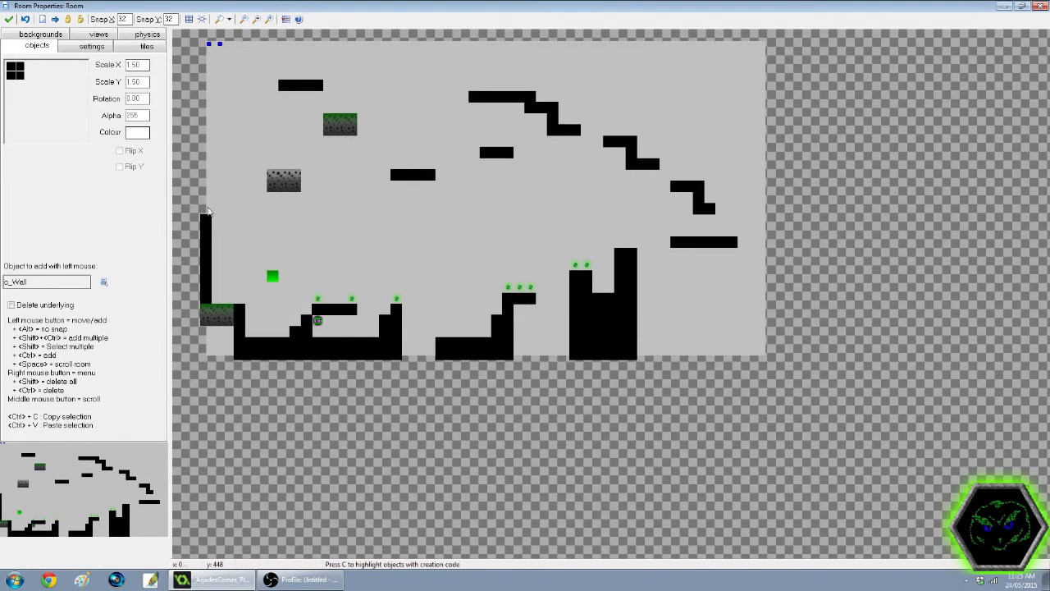
Step: Place another o_Wall block on the room's left-edge column
{"action": "left_click", "coordinate": [206, 198]}
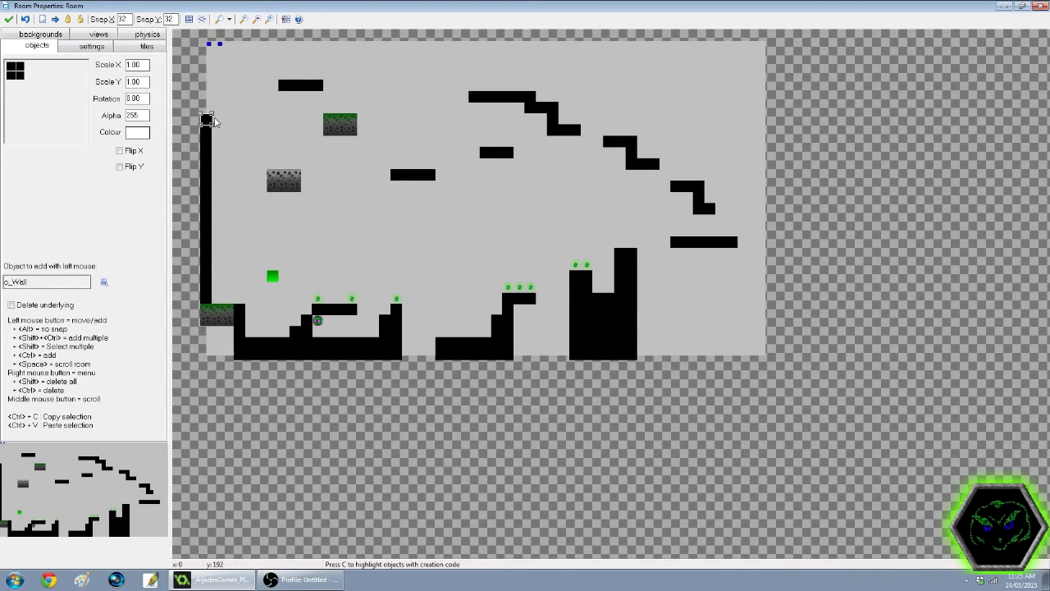
{"action": "mouse_move", "coordinate": [214, 113]}
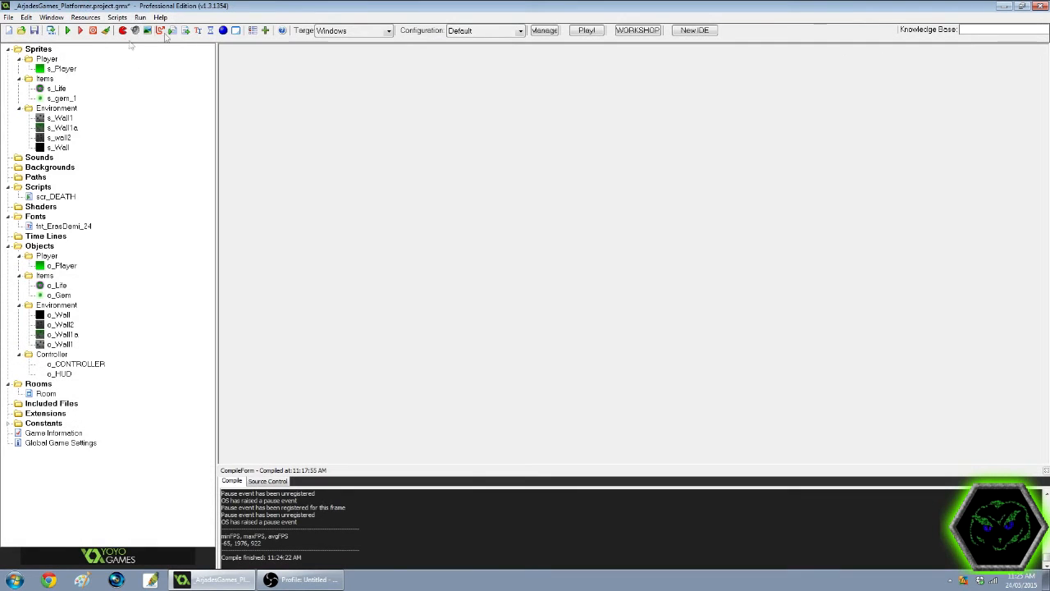
Step: Compile and launch the game, check the walled level, then close the game window
{"action": "left_click", "coordinate": [79, 30]}
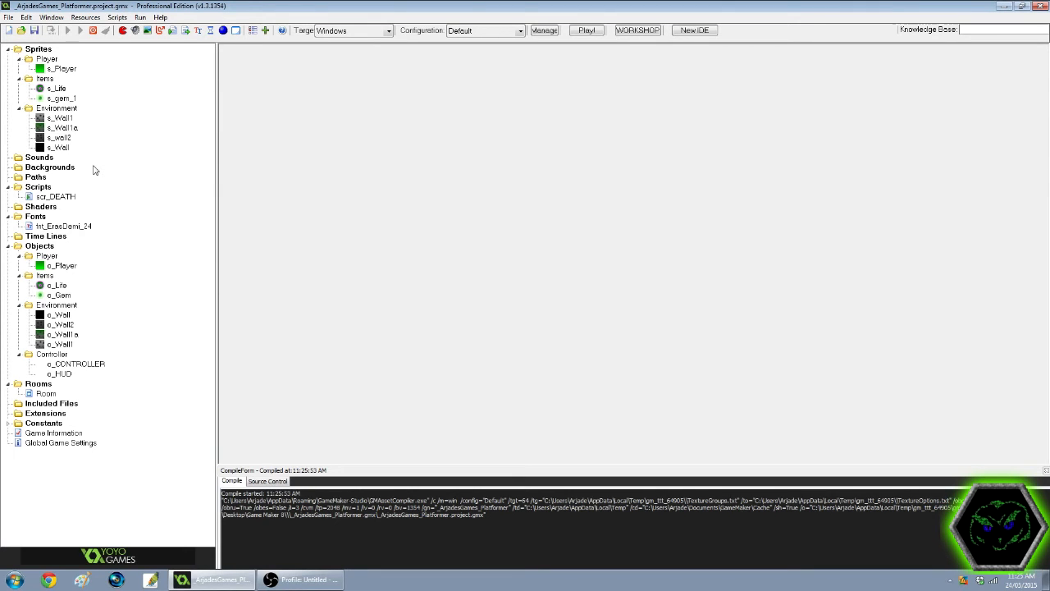
{"action": "left_click", "coordinate": [586, 30]}
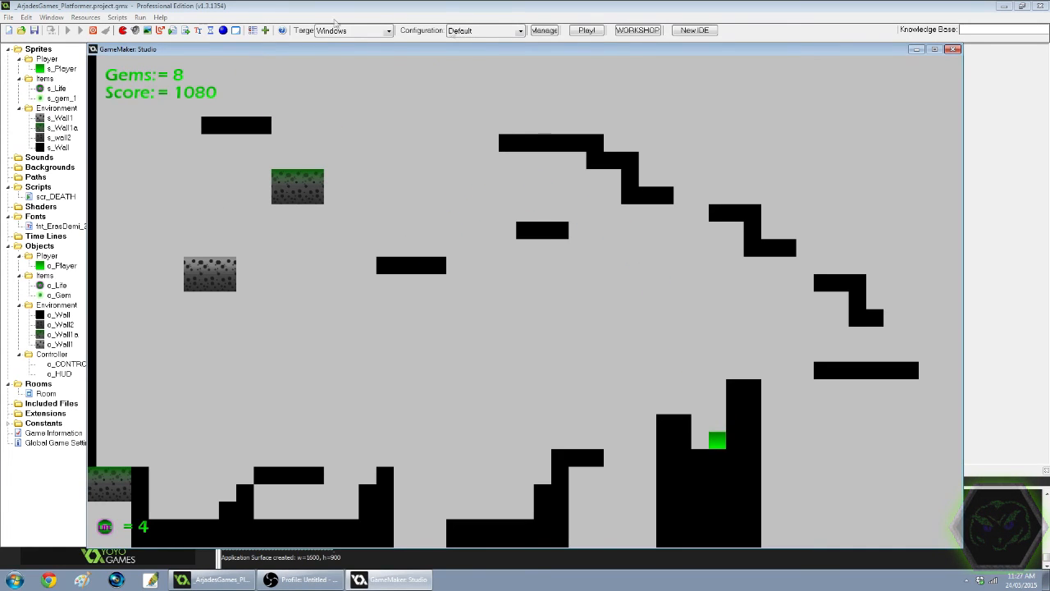
{"action": "left_click", "coordinate": [953, 49]}
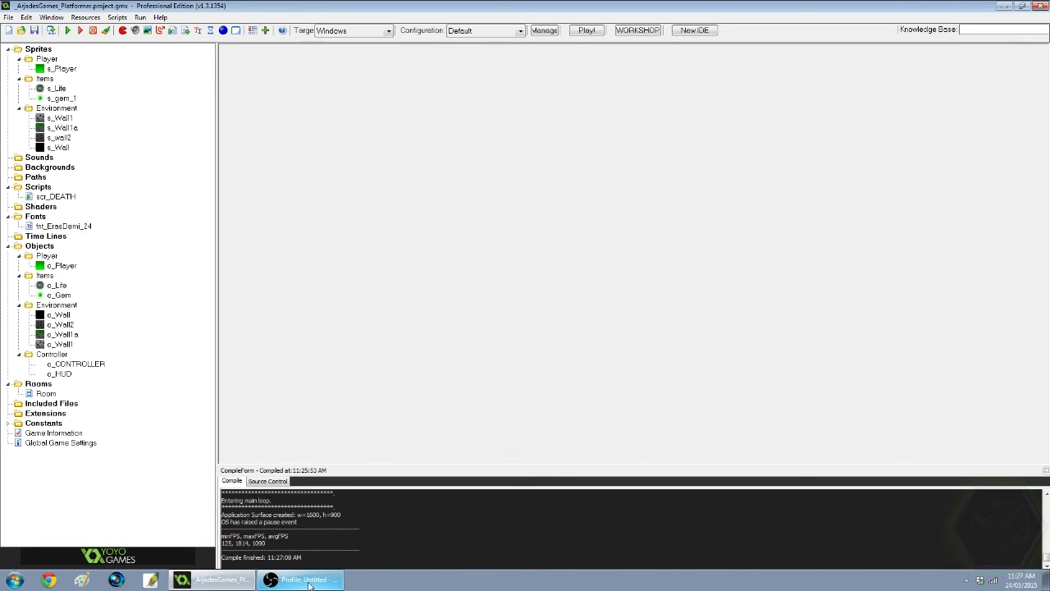
{"action": "left_click", "coordinate": [301, 581]}
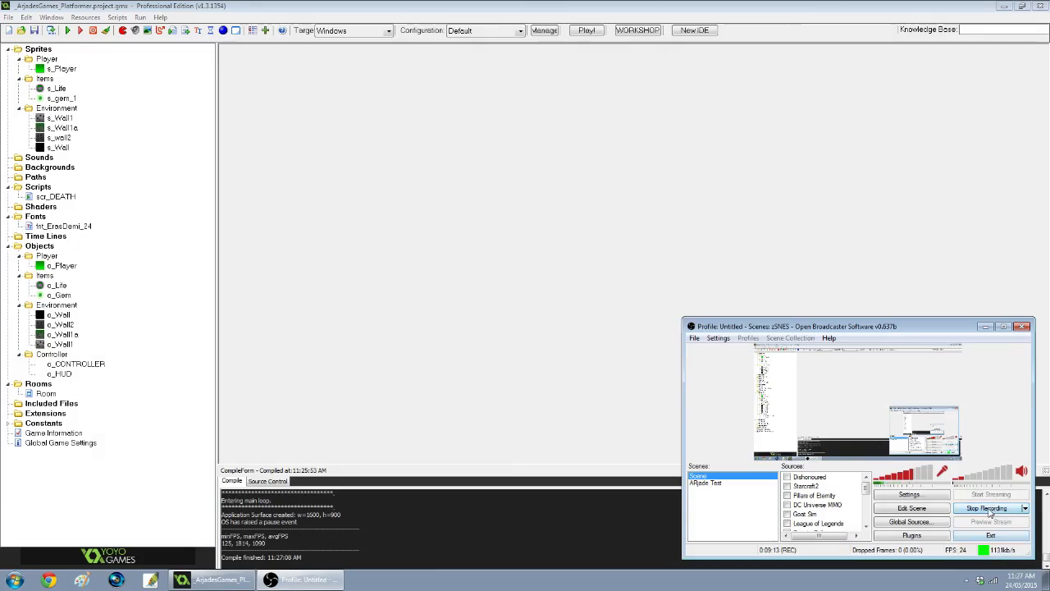